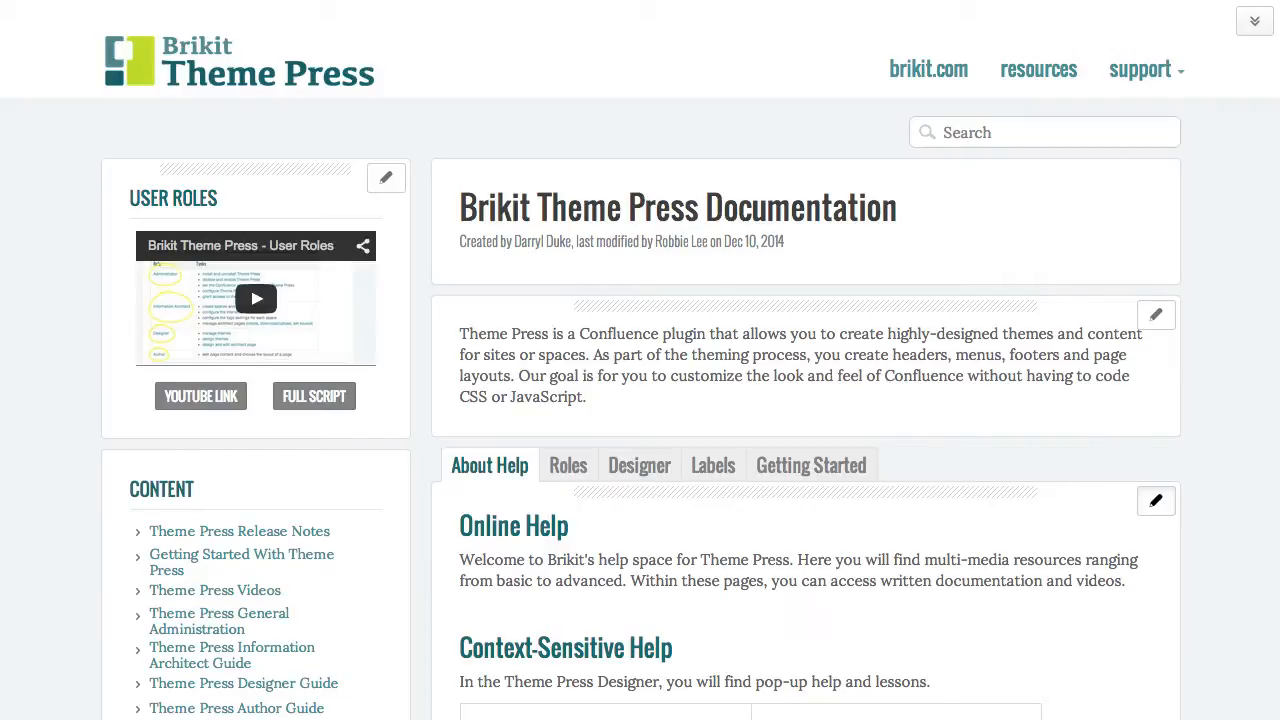
Run a site search for 'logo' to reach the full results page with 18 matches.
left_click(1044, 132)
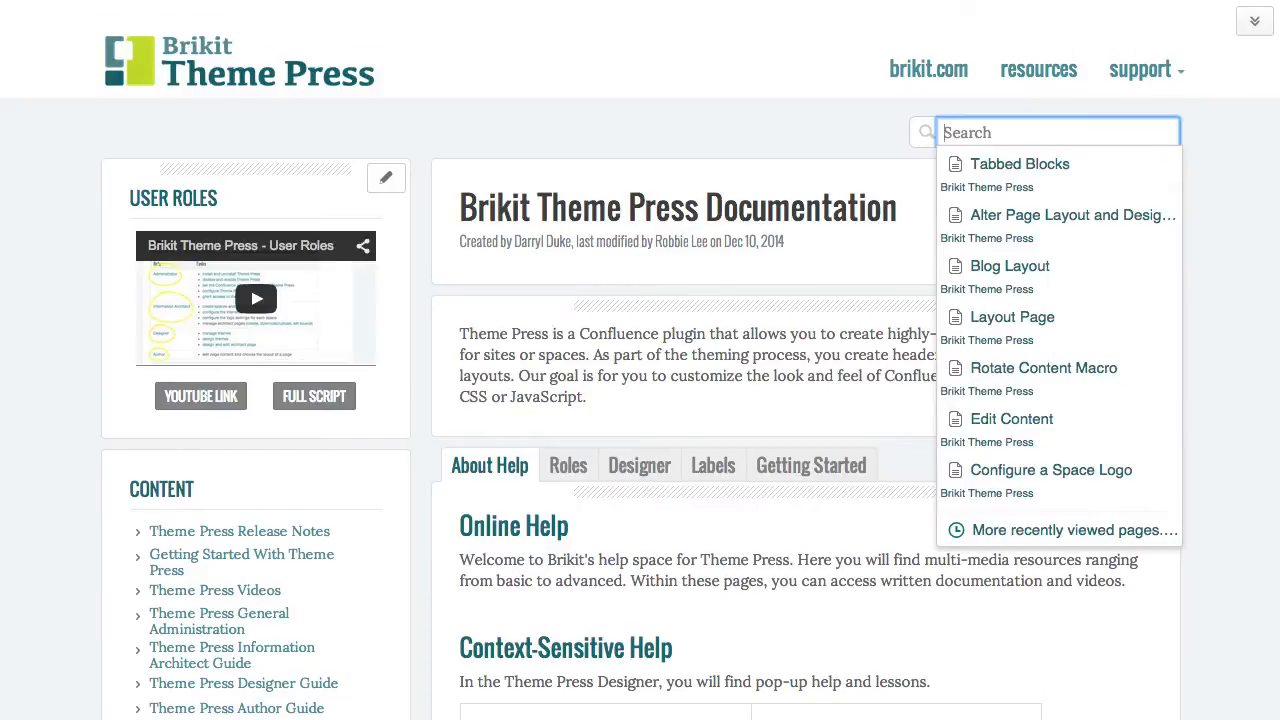
type("logo")
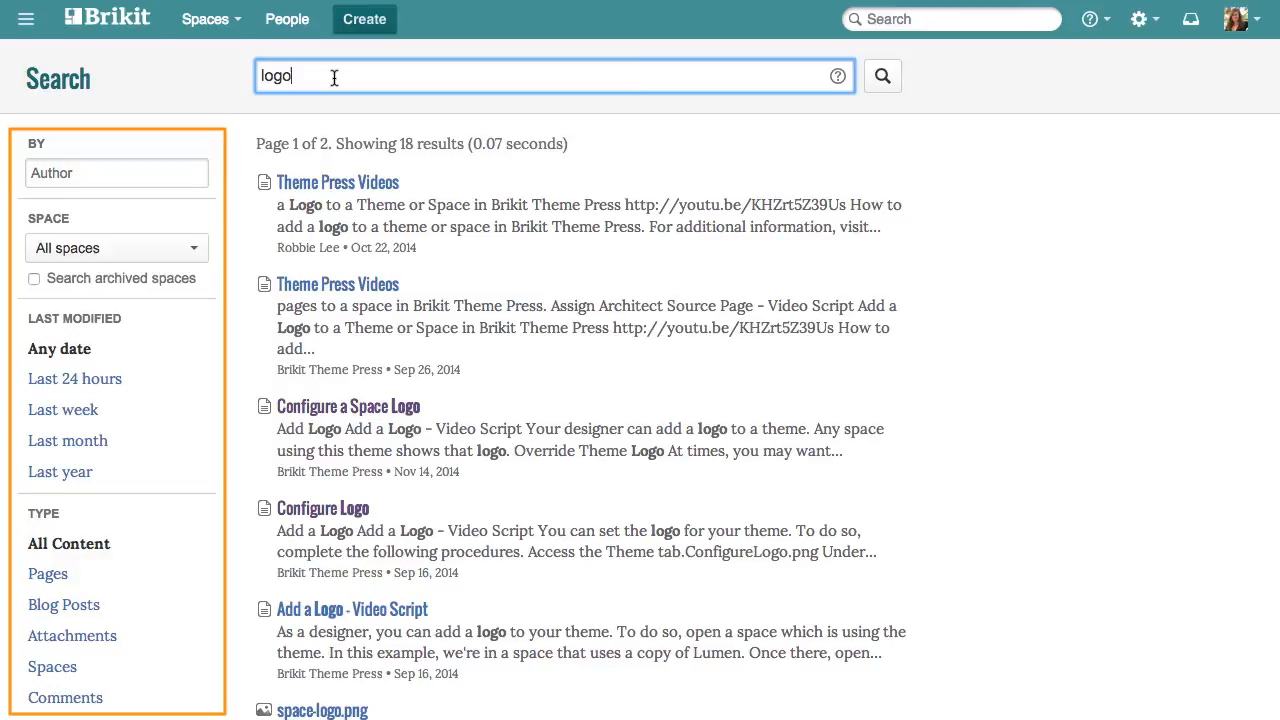
Search 'png' and narrow the results to attachments only.
type("p")
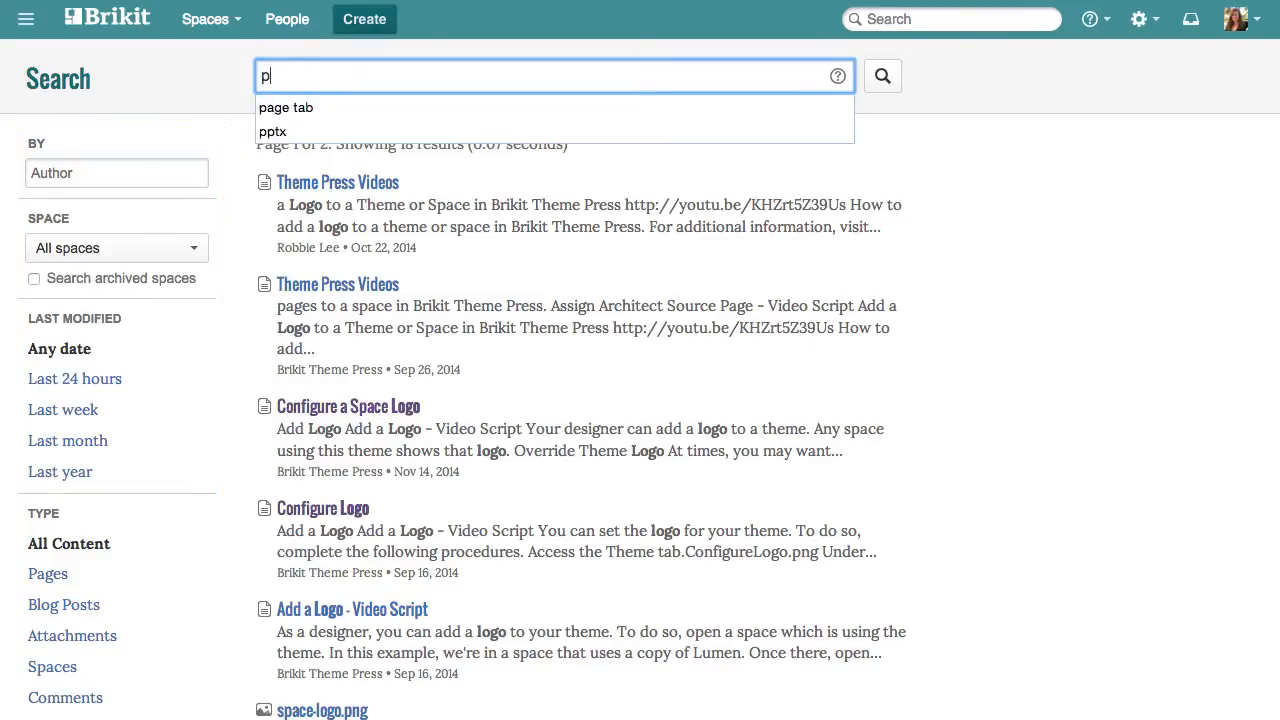
type("png")
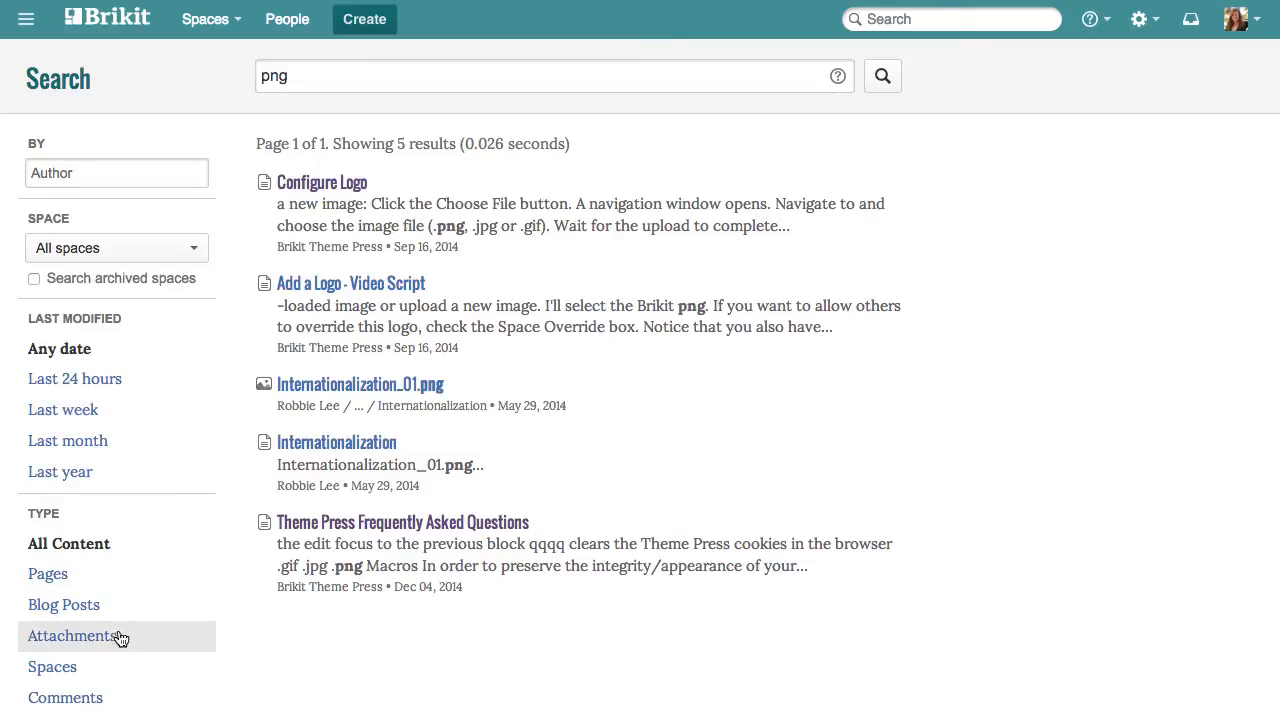
left_click(72, 636)
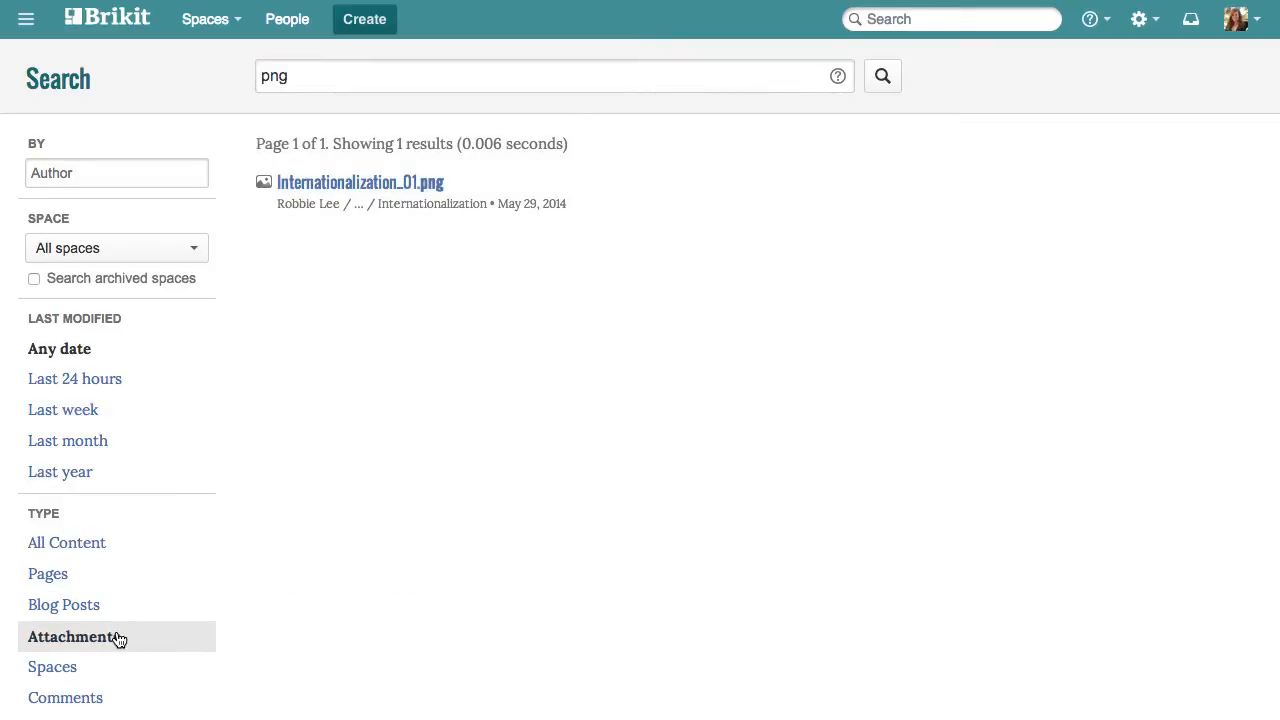
left_click(66, 544)
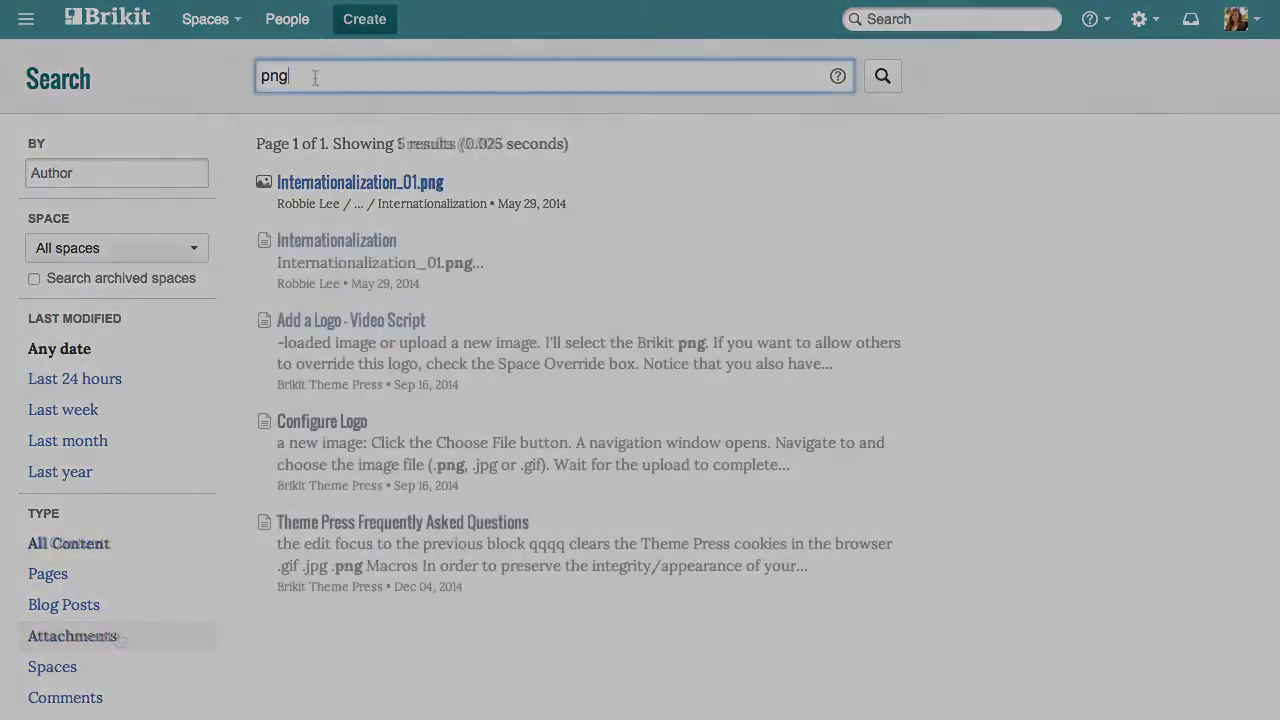
Search 'theme' and narrow the results to comments only.
type("theme")
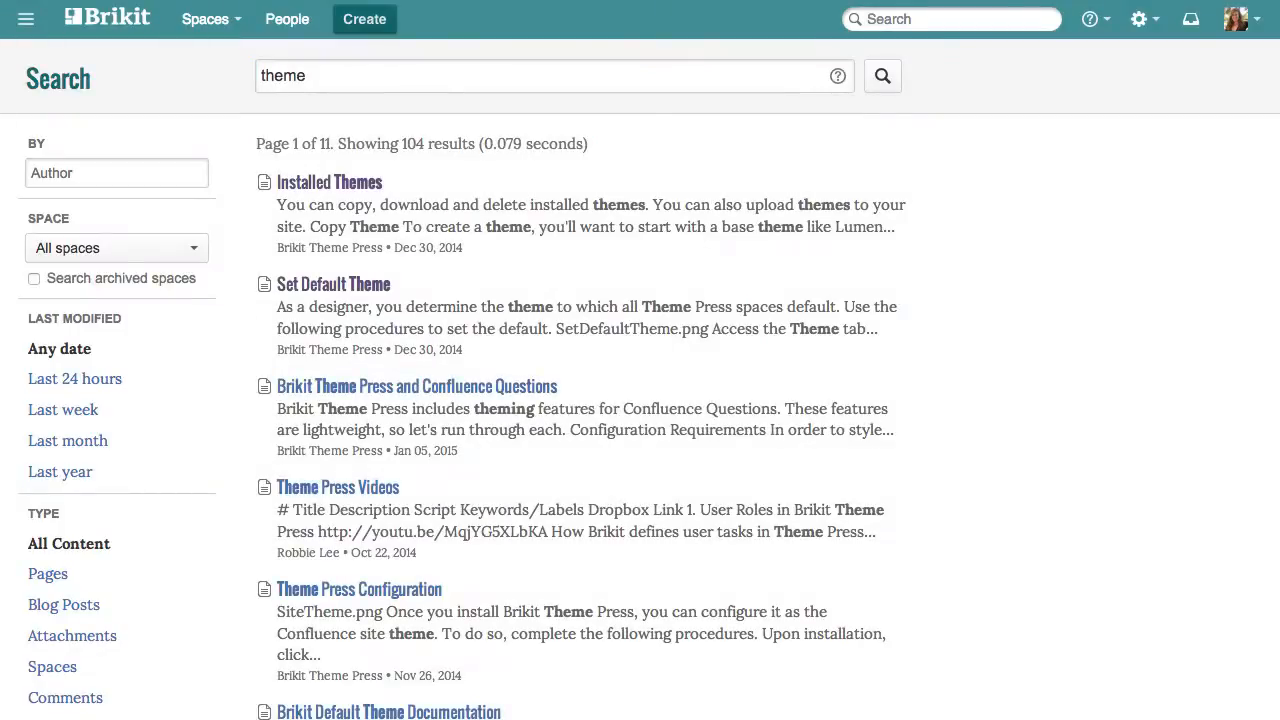
mouse_move(88, 668)
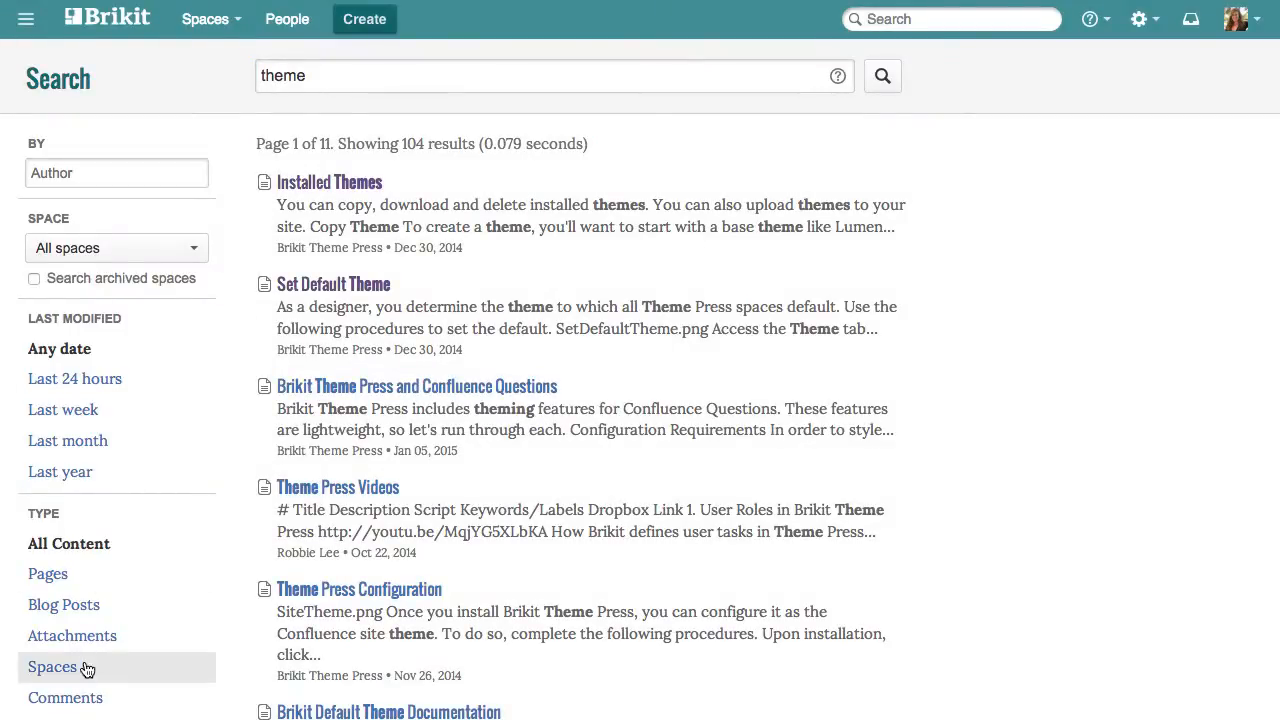
left_click(64, 698)
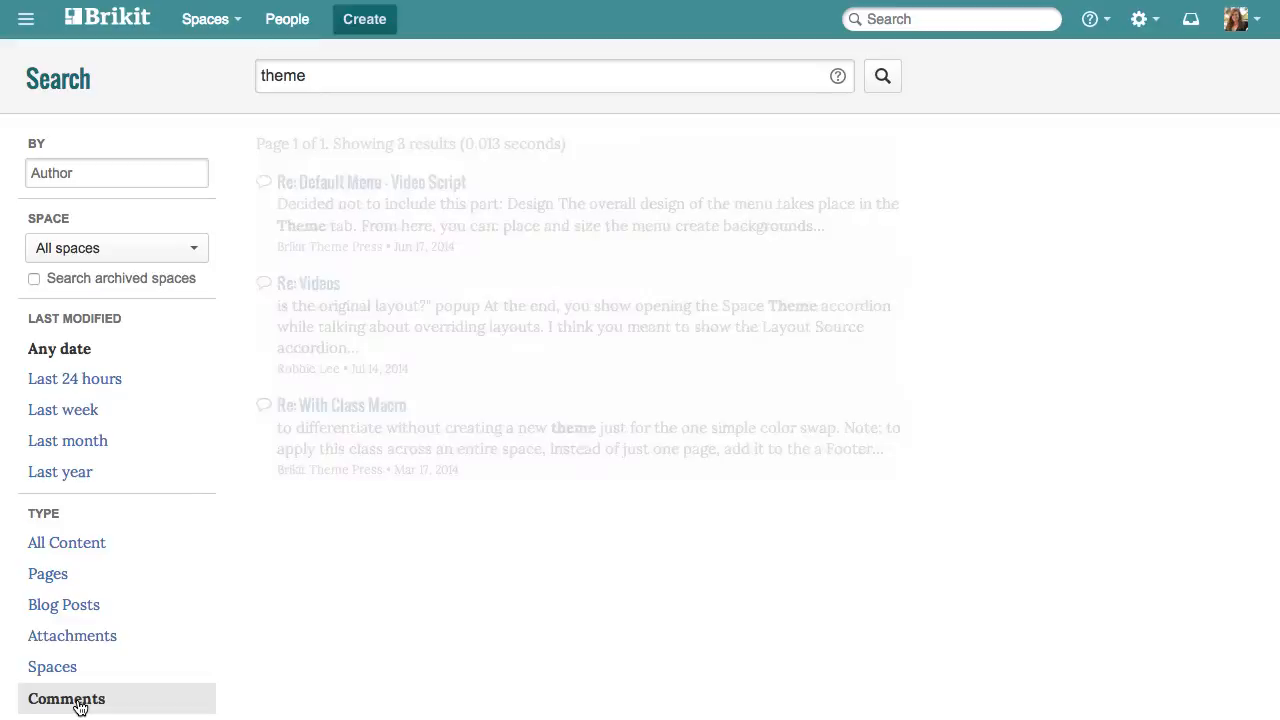
left_click(66, 698)
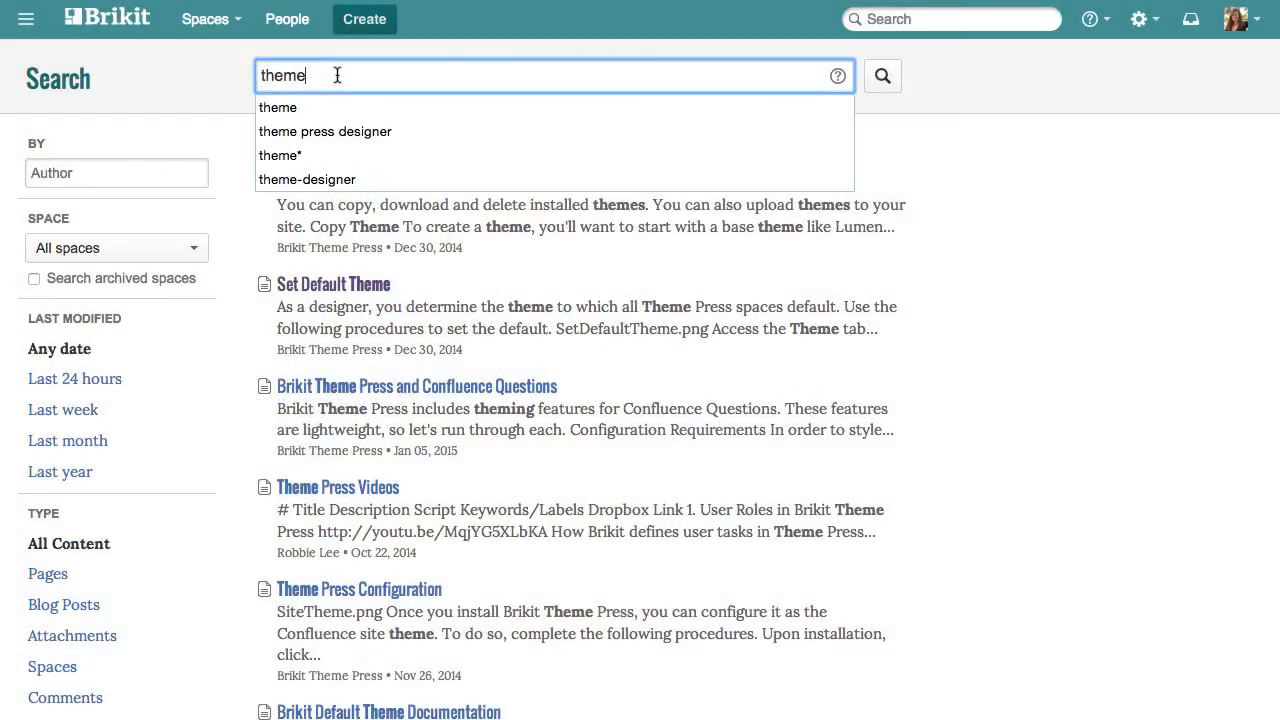
Search 'default' and narrow the results to spaces, leaving the Default Theme space.
type("default")
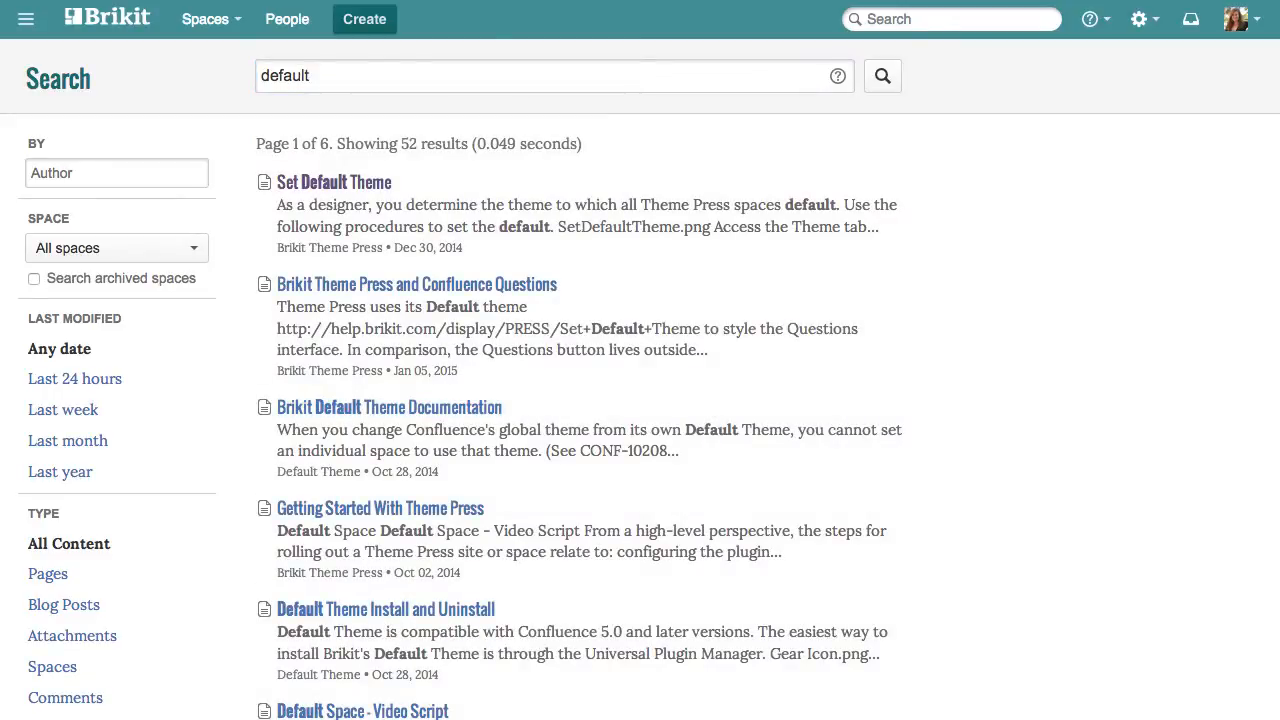
mouse_move(52, 668)
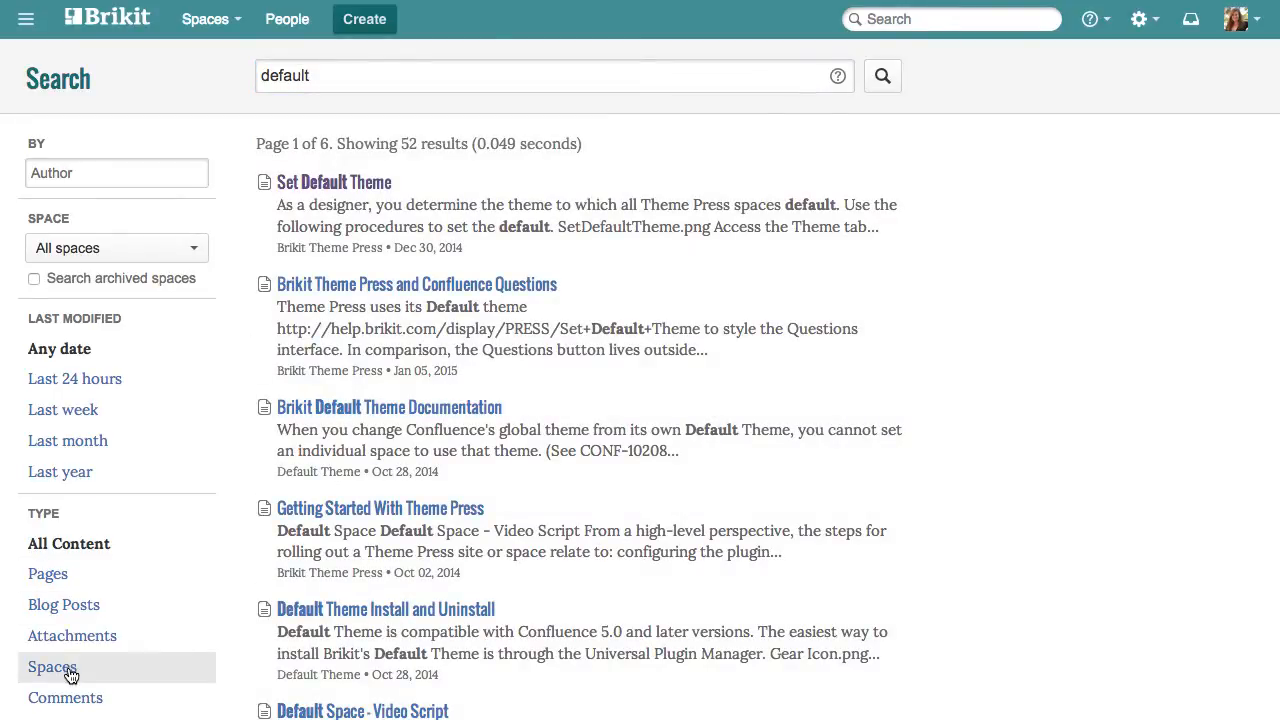
left_click(52, 668)
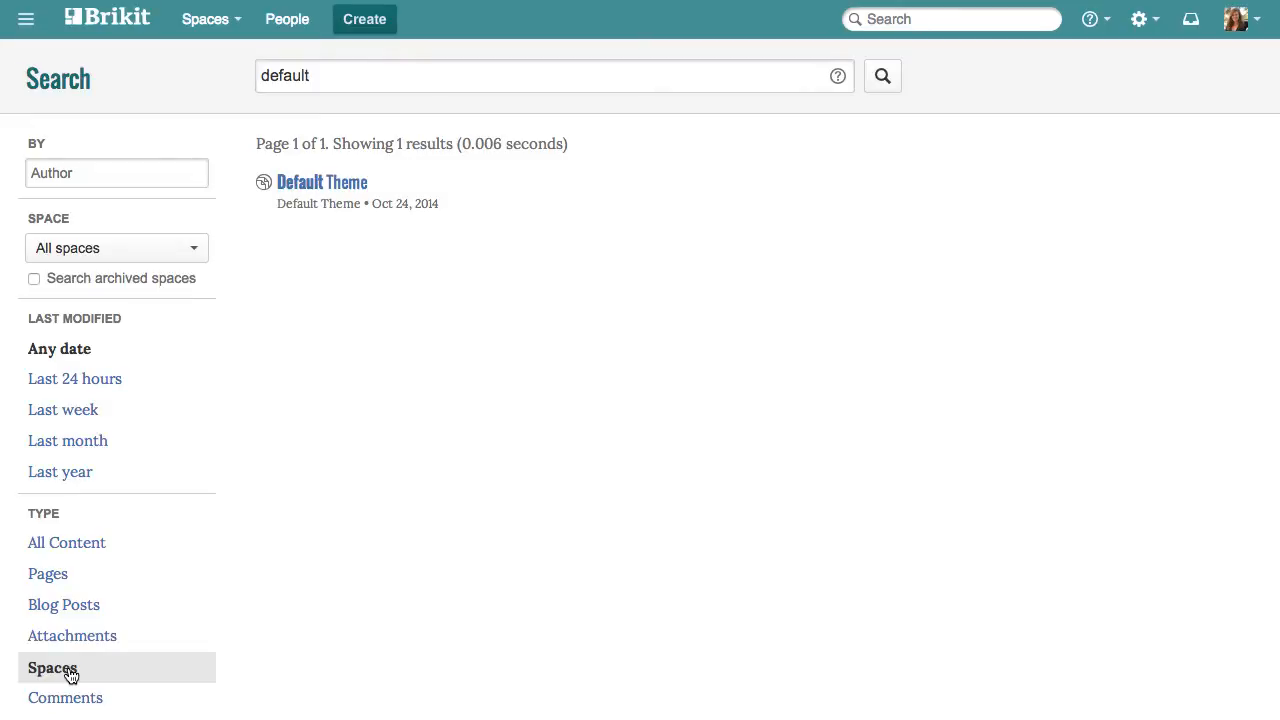
left_click(68, 544)
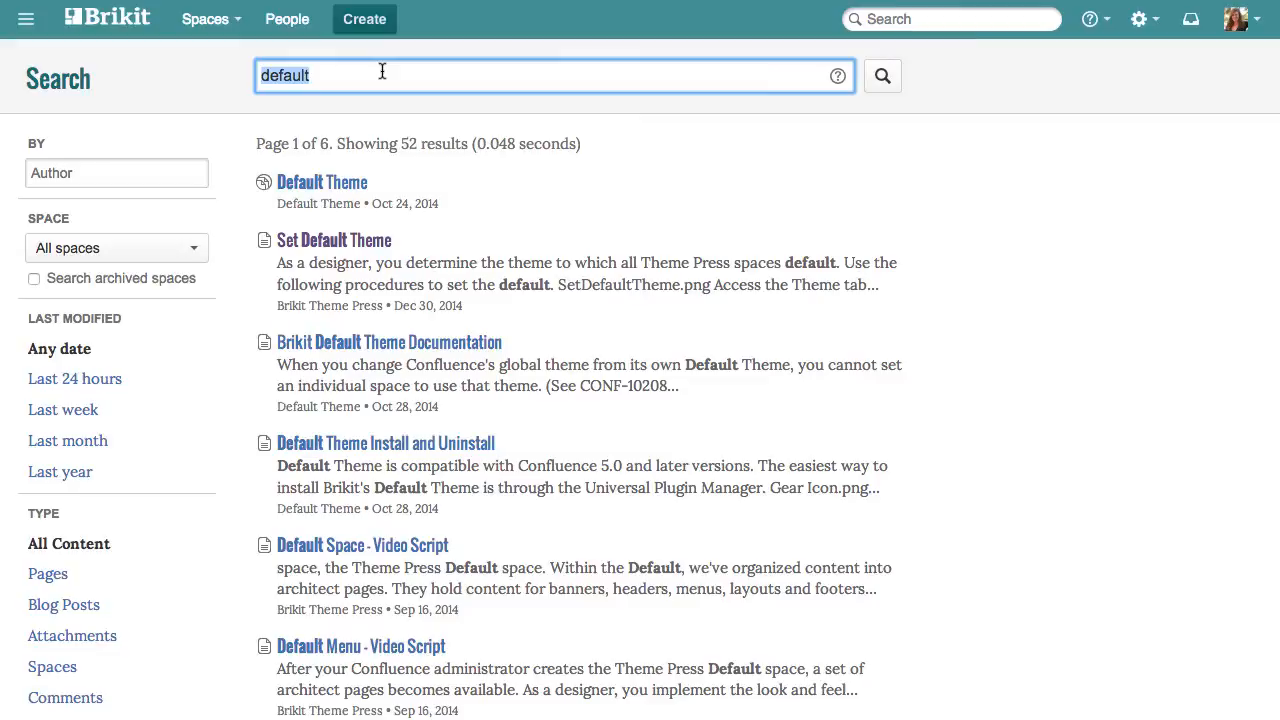
Query 'png AND type:attachment', then 'modified:[20150101 TO 20150114]' for early-January 2015 changes.
type("png AND type:attachment")
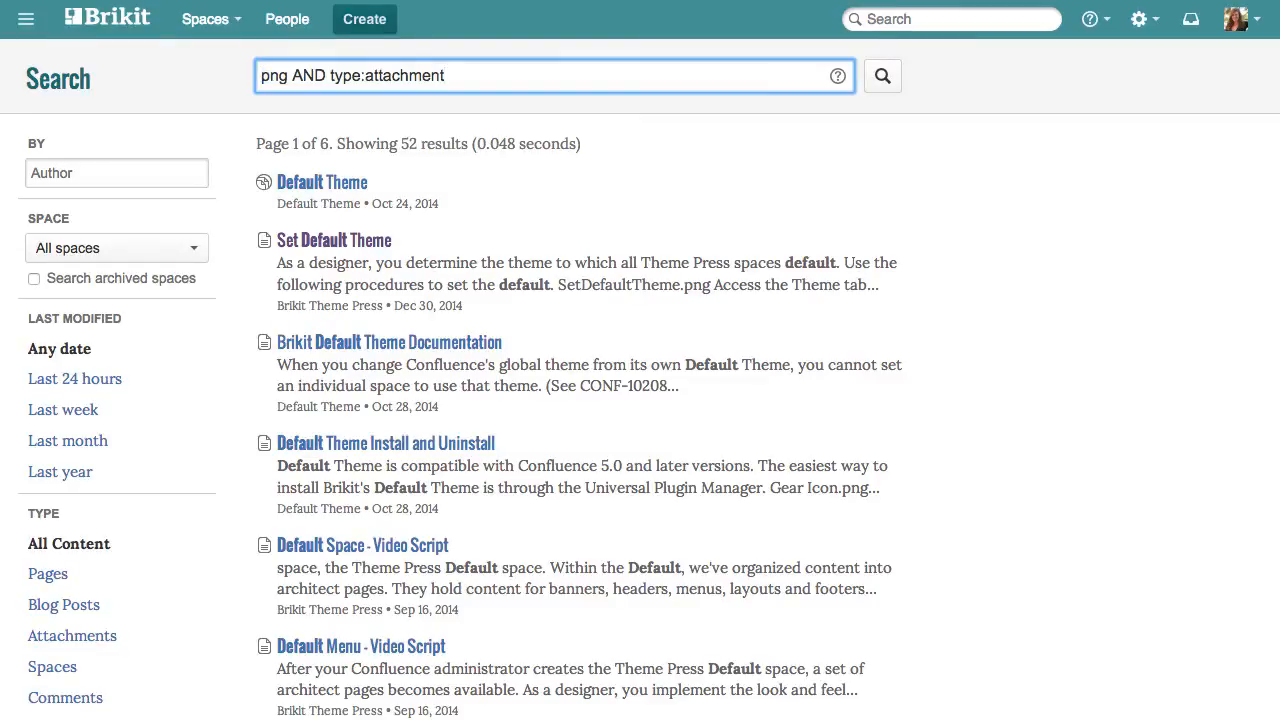
left_click(882, 76)
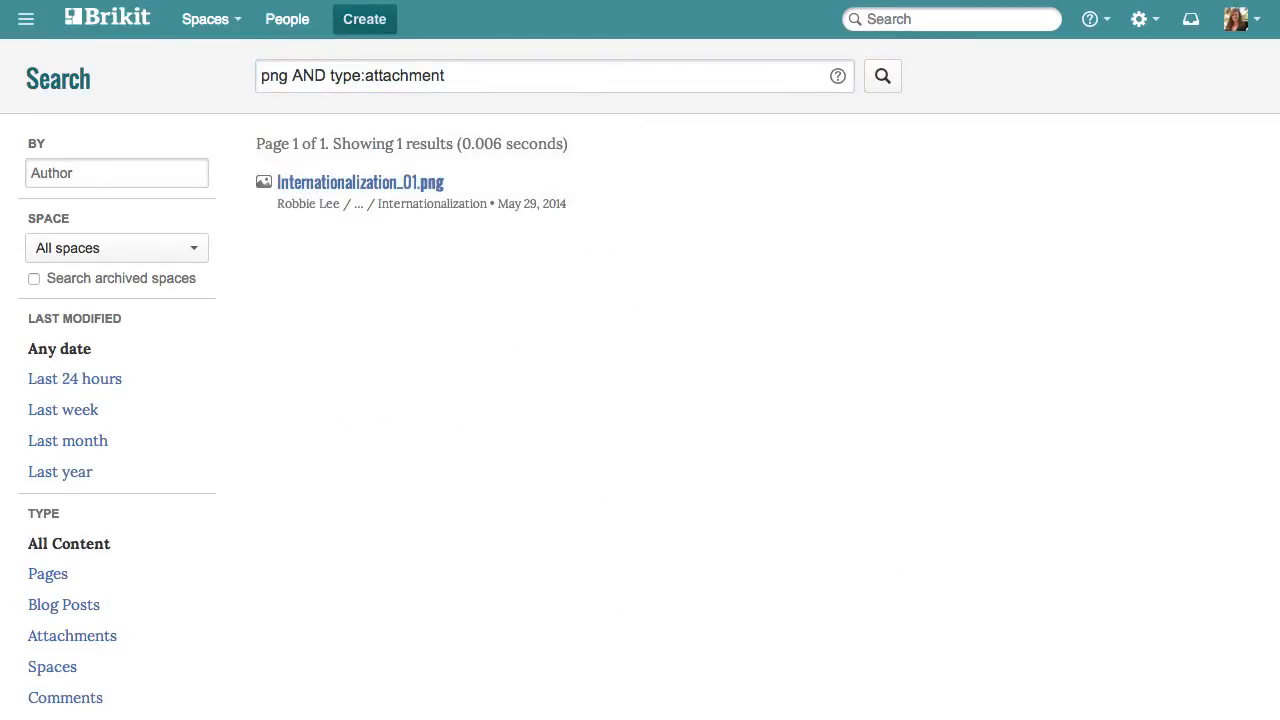
type("modified:[20150101 TO 20150114]")
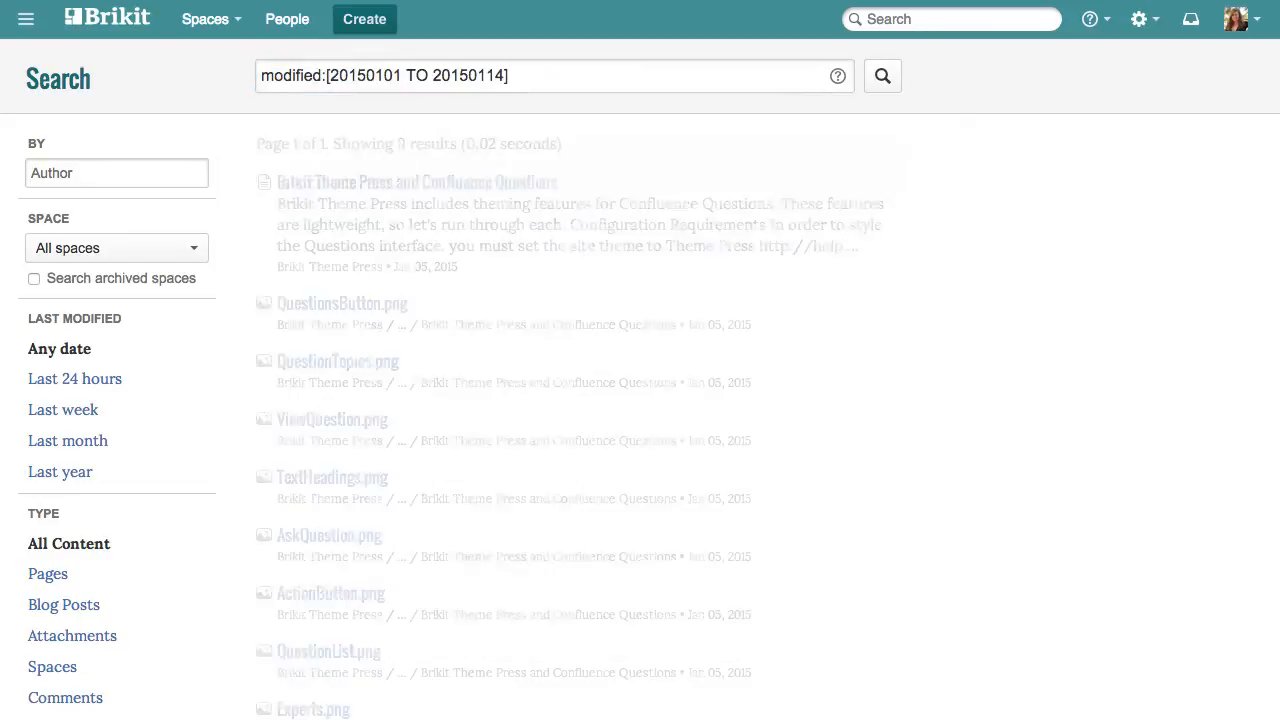
Query 'spacekey:PRESS AND title:tab' to find PRESS-space pages titled with tab.
left_click(584, 76)
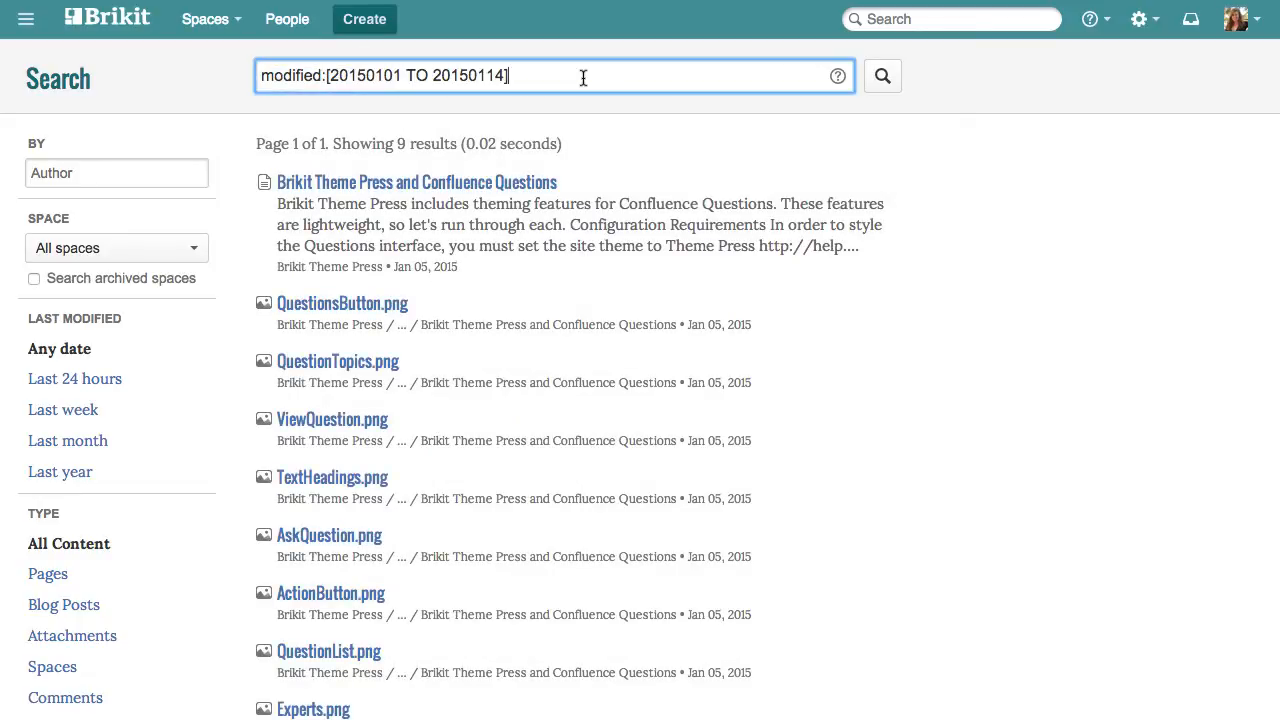
type("spacekey:PRESS AND title:tab")
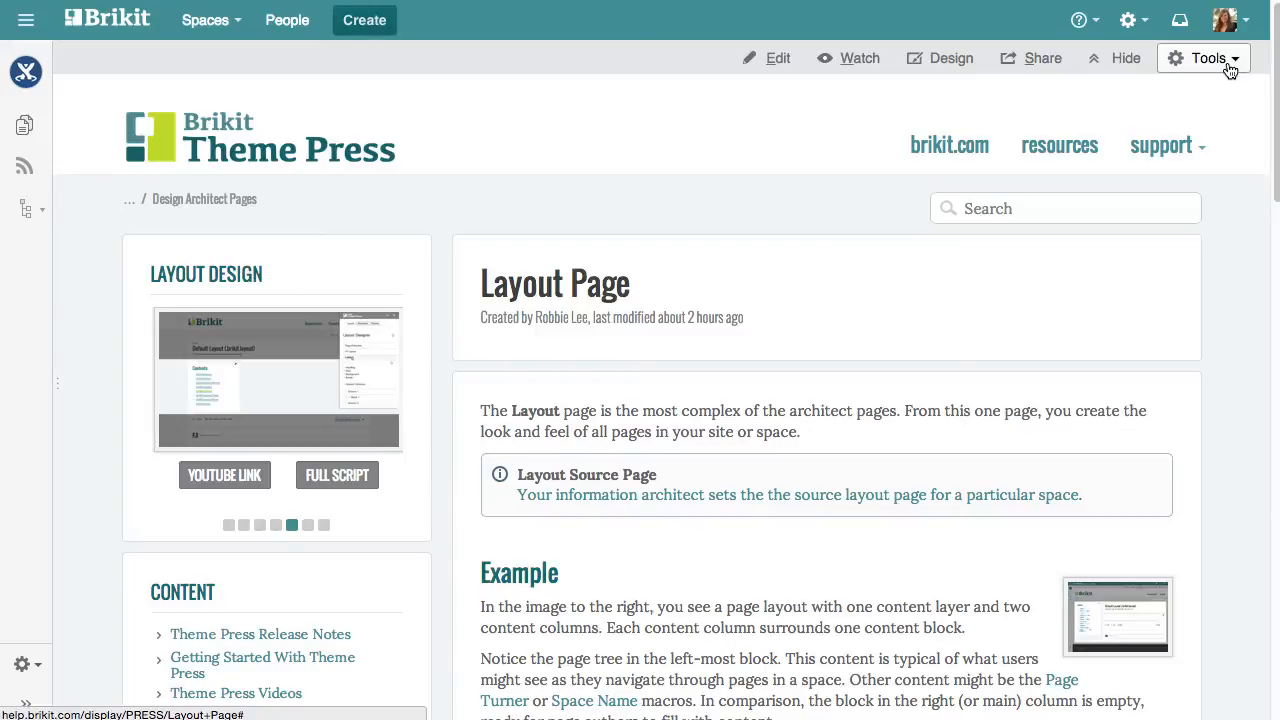
left_click(1208, 58)
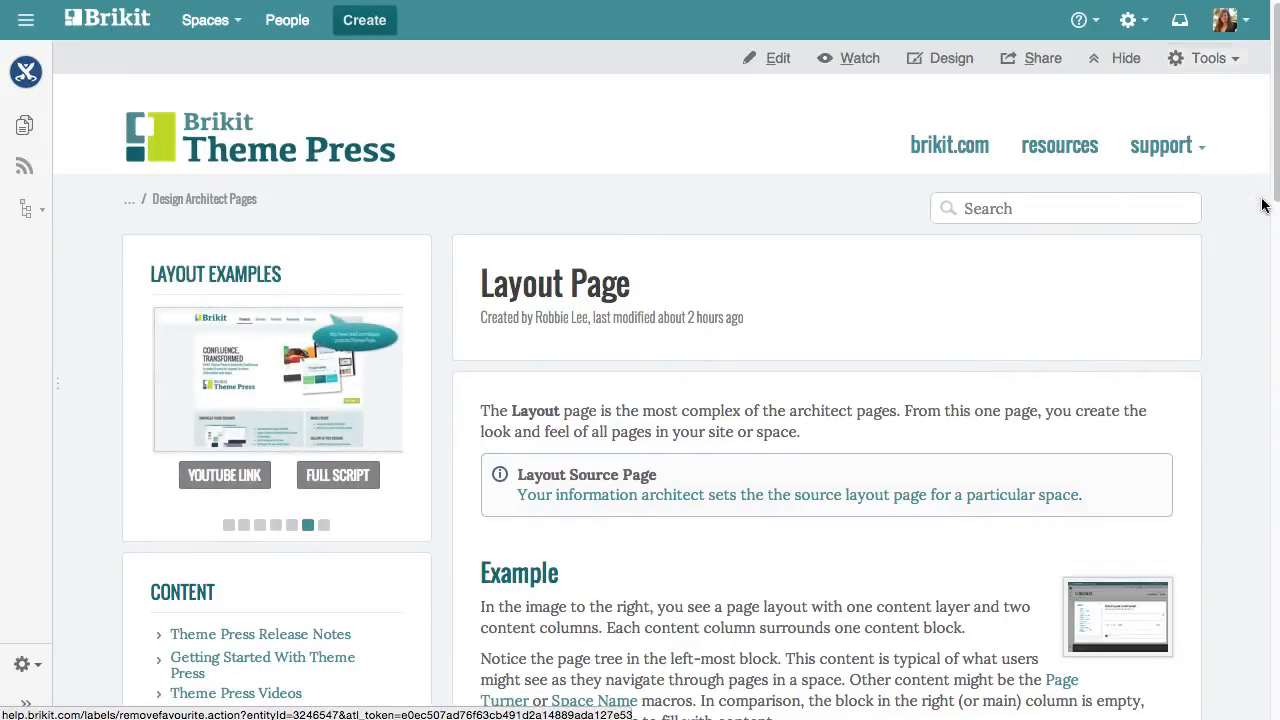
left_click(1230, 16)
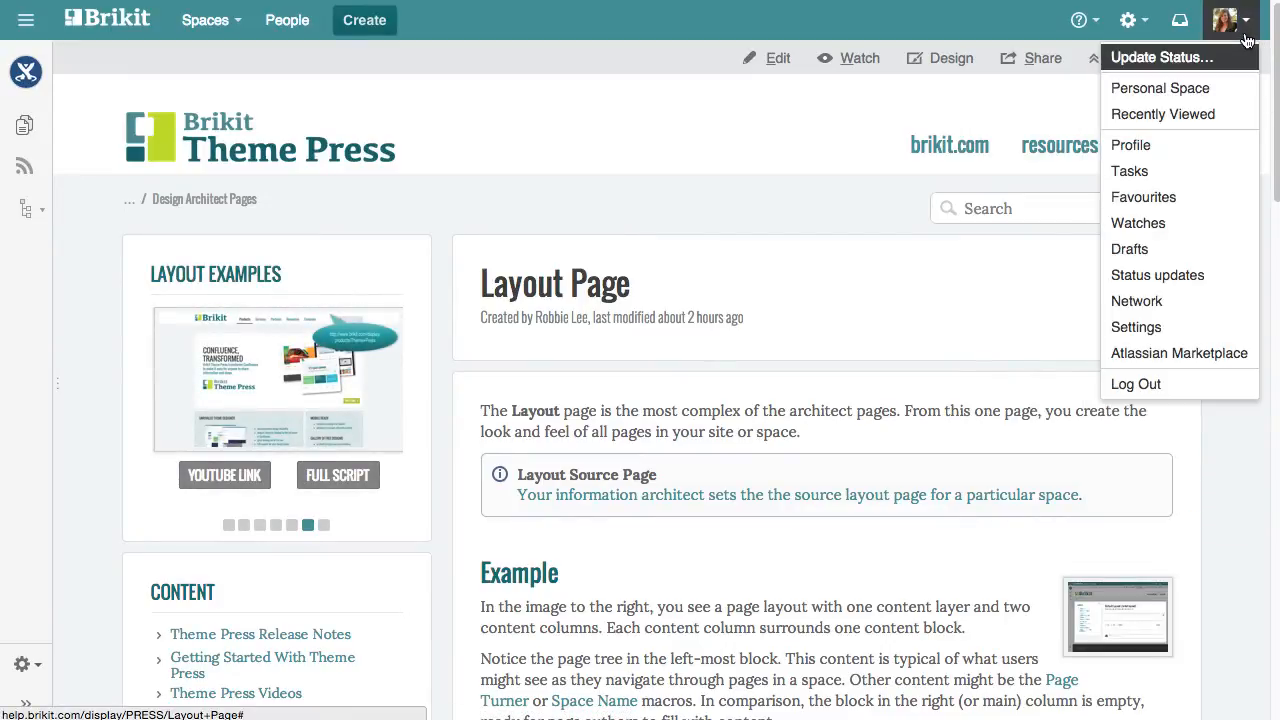
left_click(1144, 198)
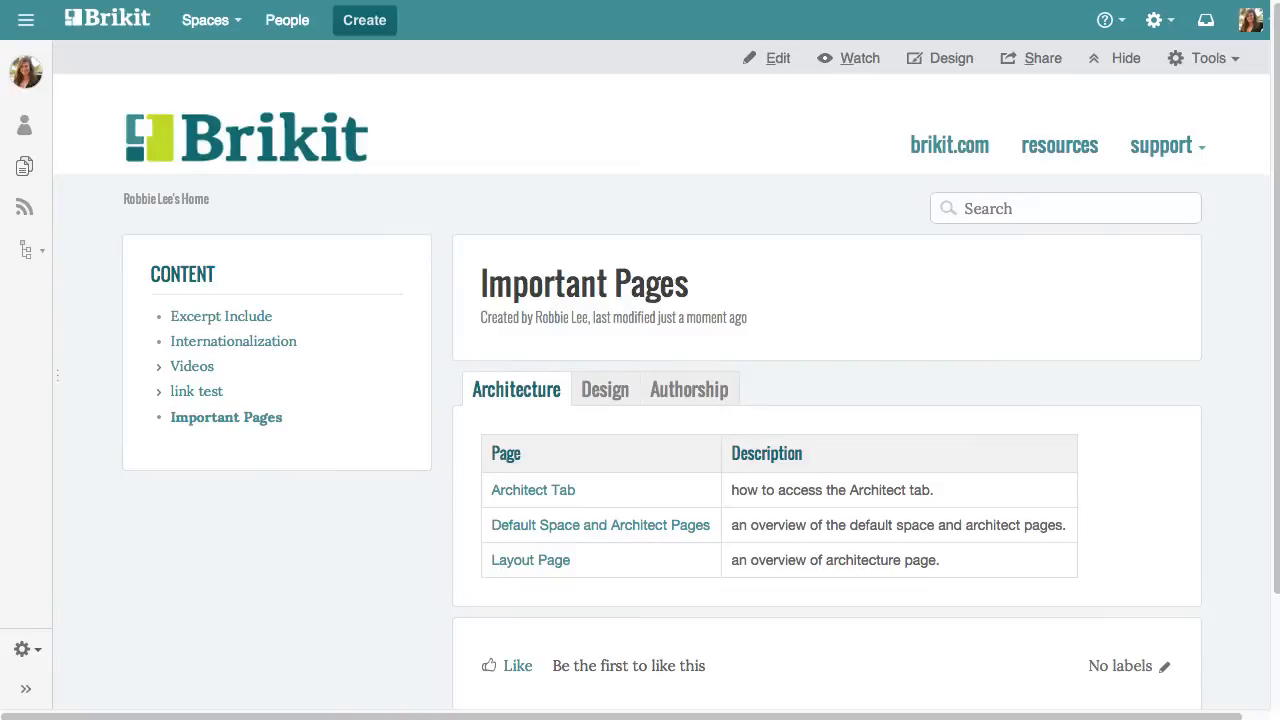
View the Design and Authorship lists on the Important Pages page.
left_click(604, 388)
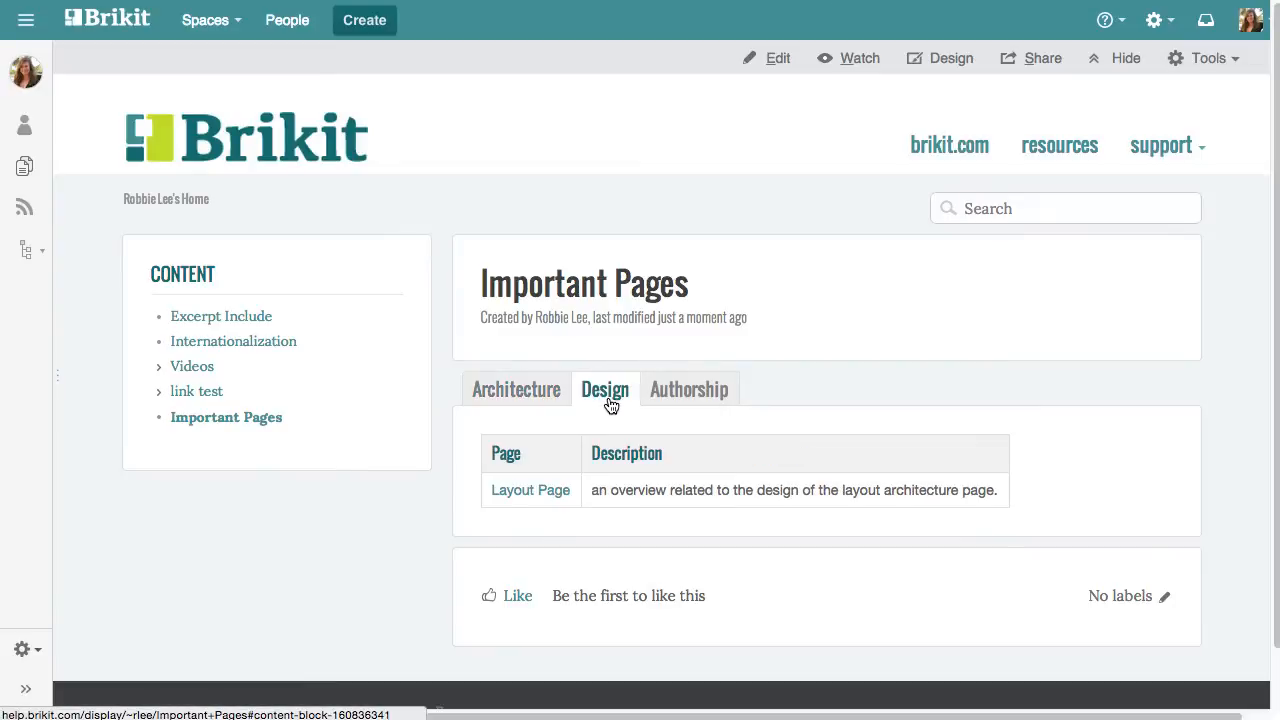
mouse_move(692, 406)
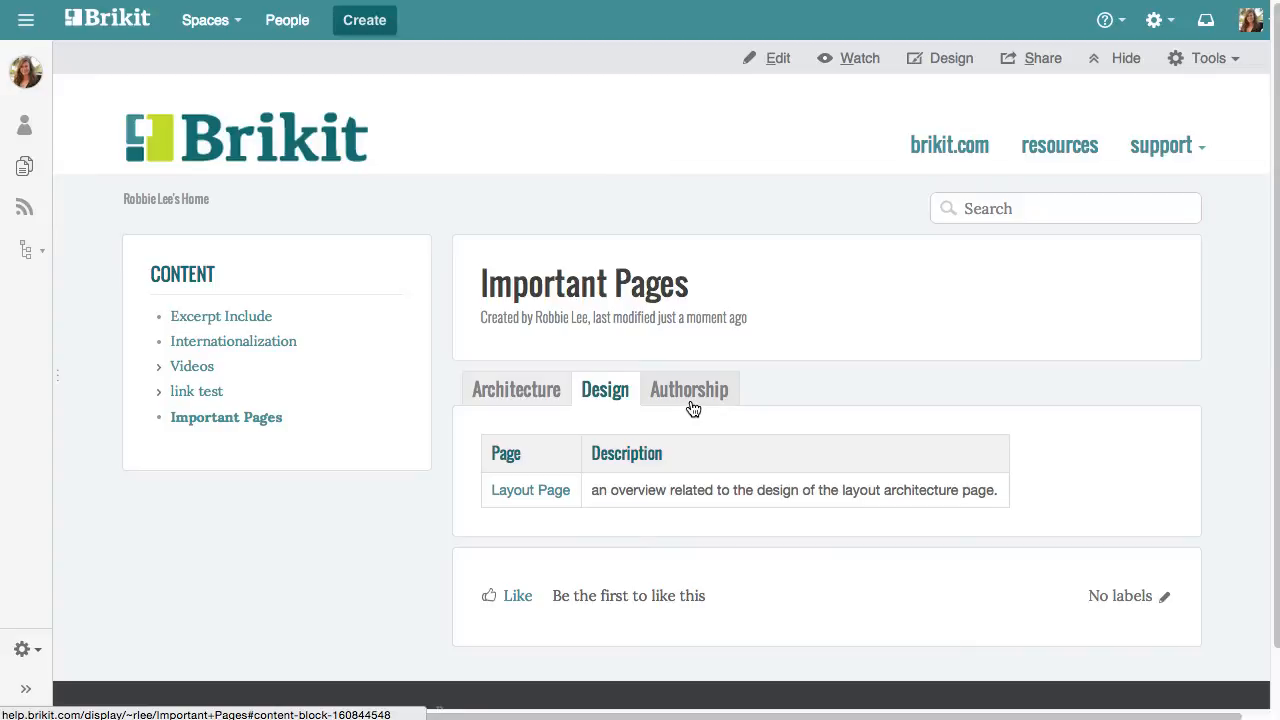
left_click(688, 388)
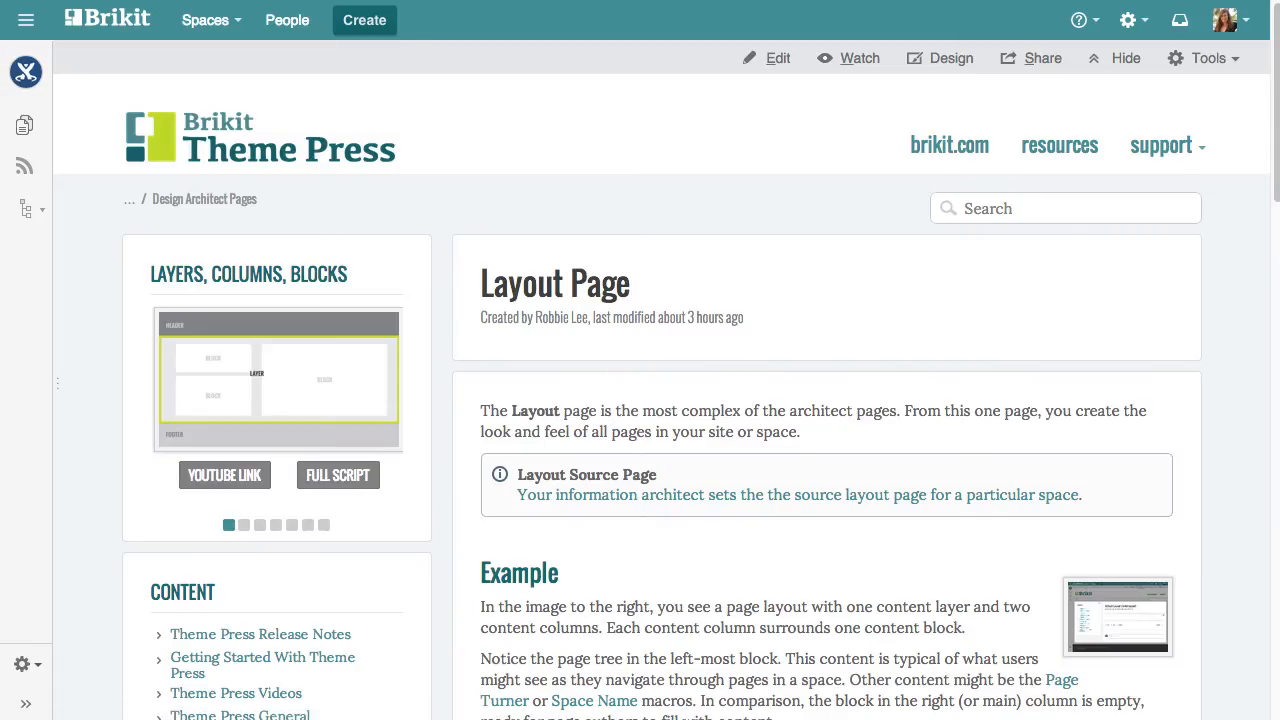
Add the 'user-training' label to the Layout Page beside designer.
left_click(244, 524)
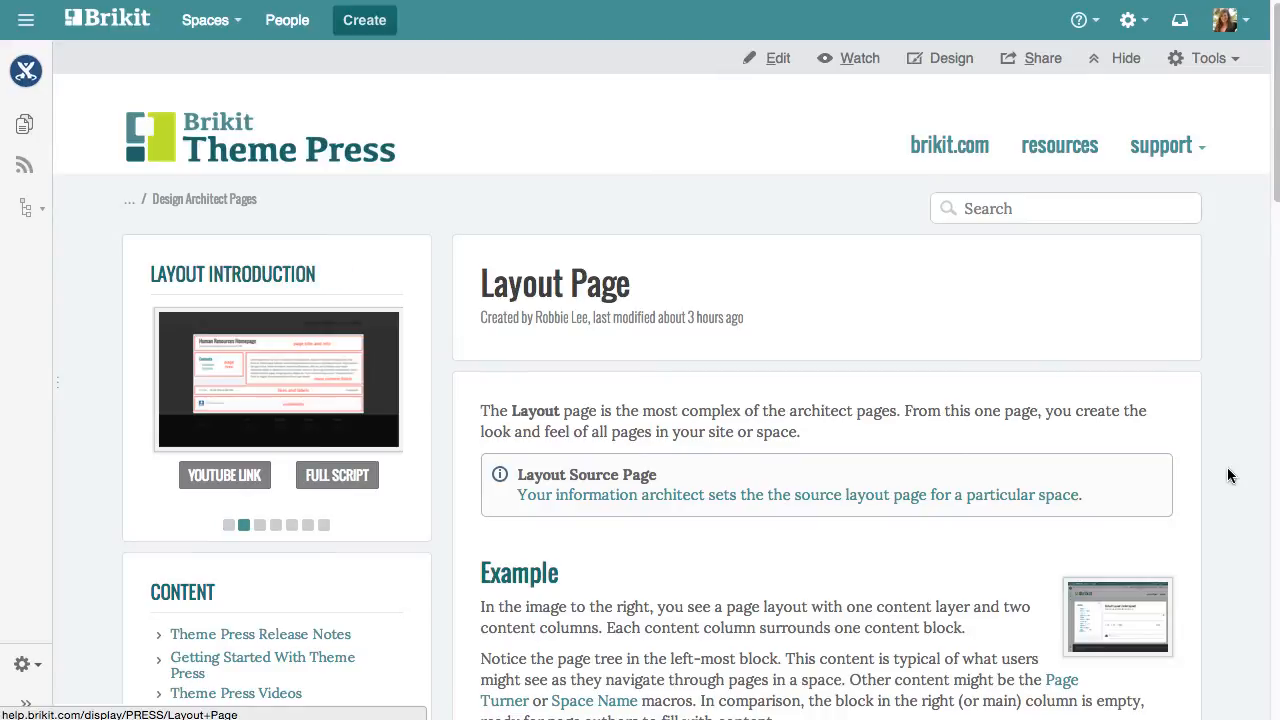
scroll("down", 3)
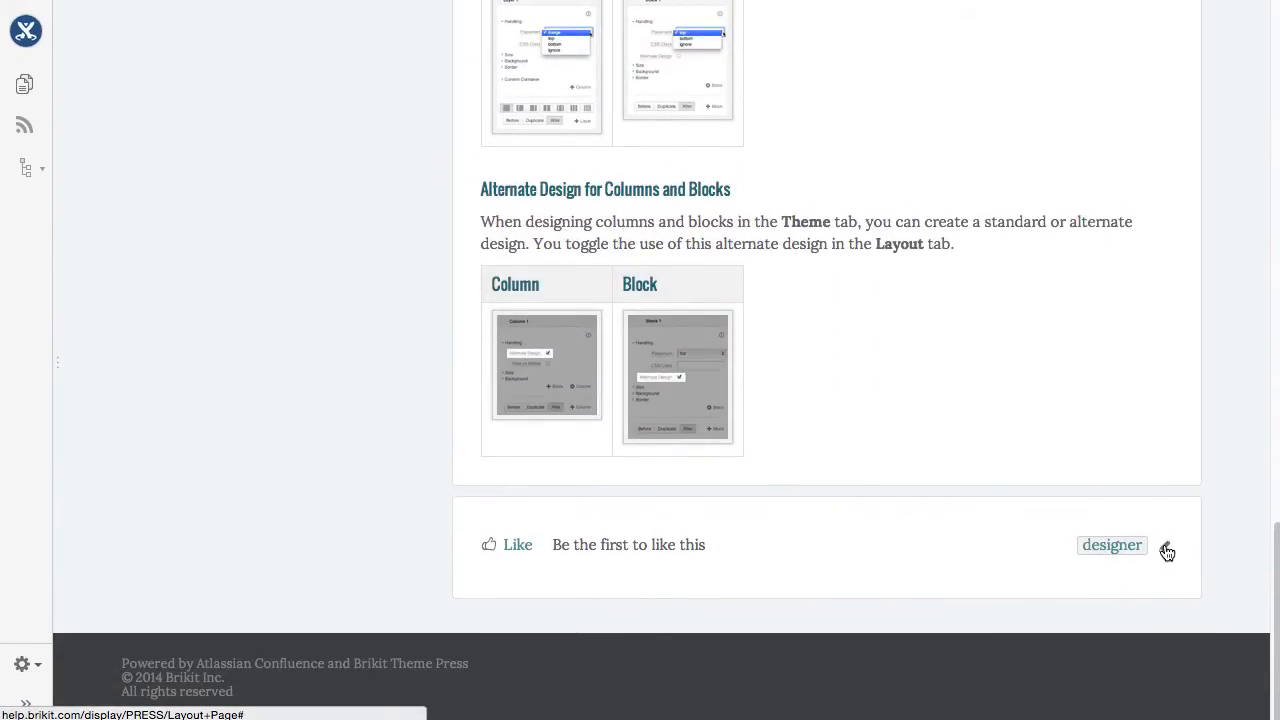
left_click(1166, 552)
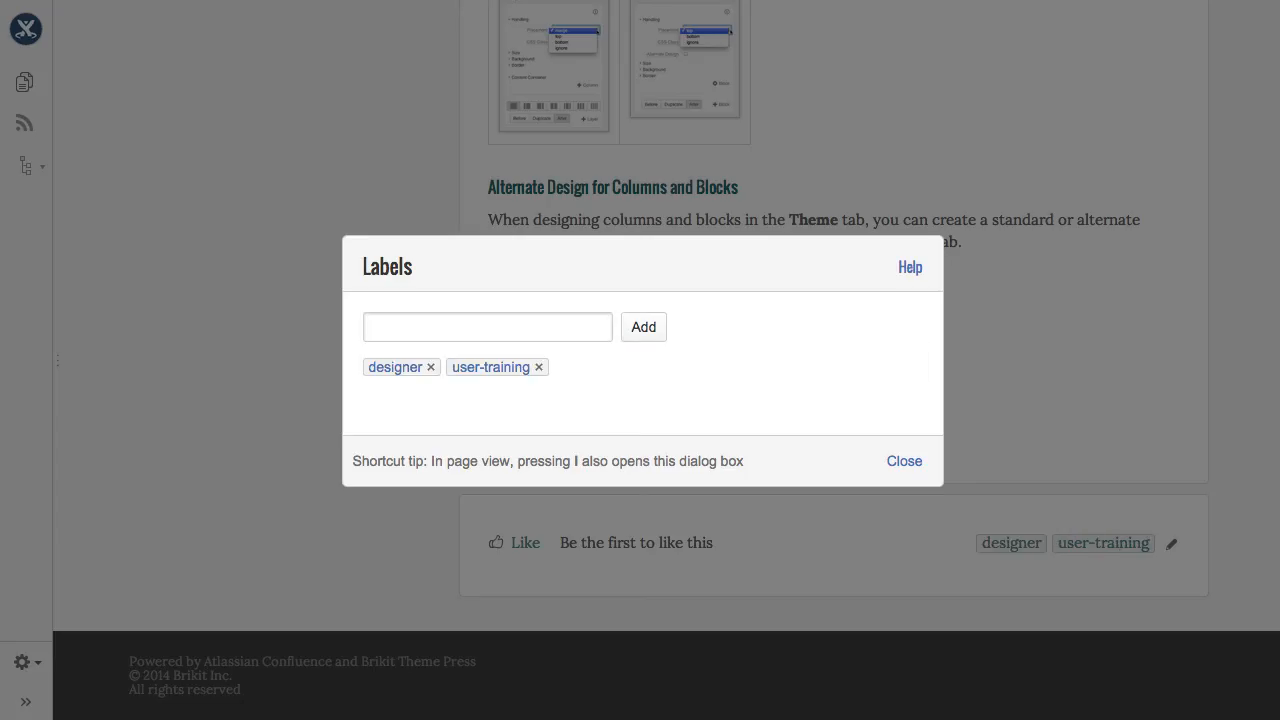
left_click(904, 460)
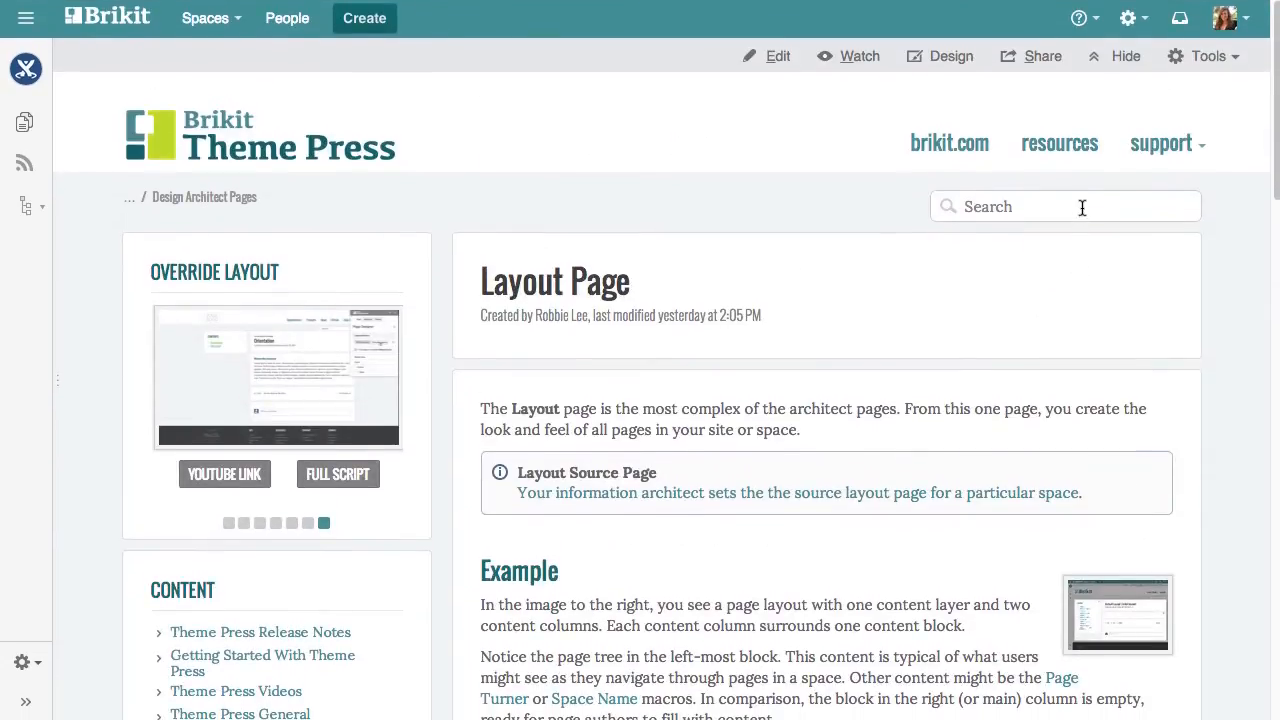
Enter a 'labelText:user-training' query in the search box.
type("labelText:user-training")
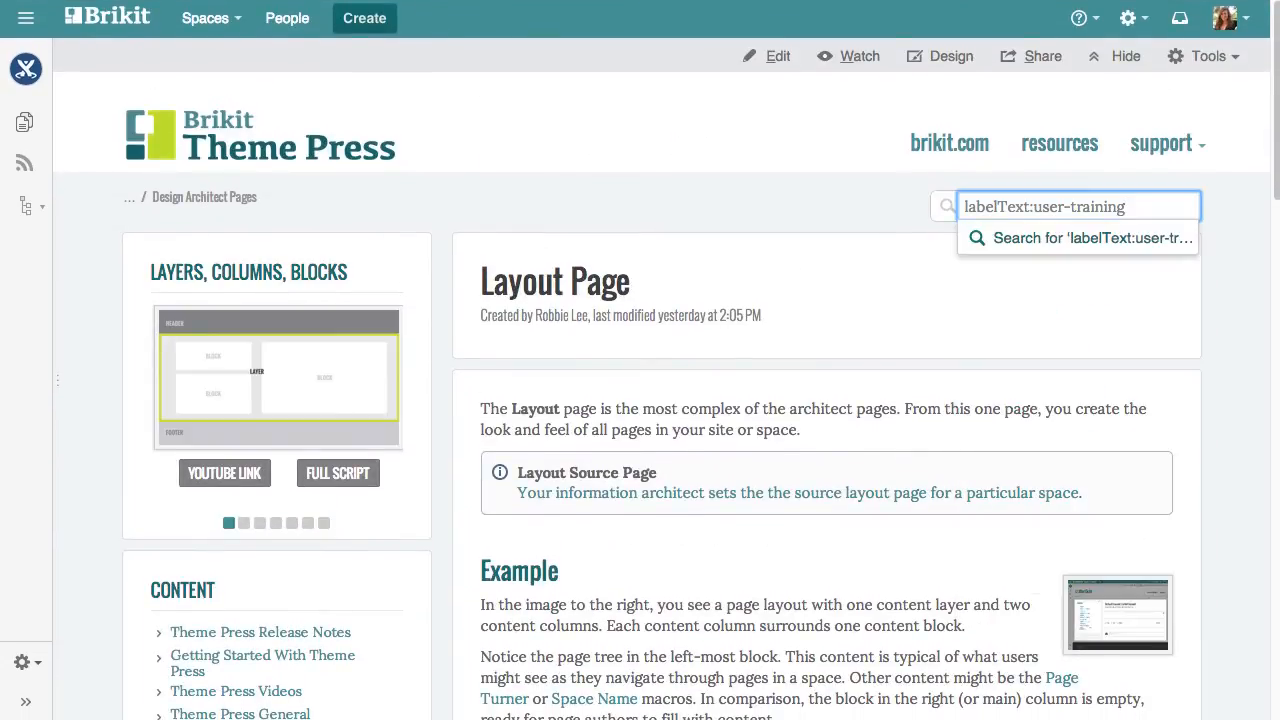